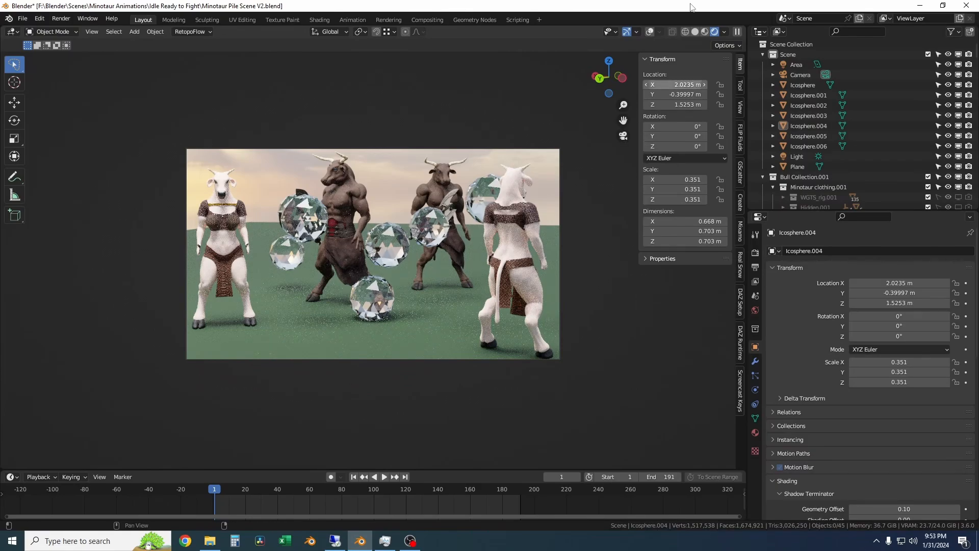
Show the minotaur scene as a live rendered preview with rig overlay lines hidden.
{"action": "left_click", "coordinate": [649, 31]}
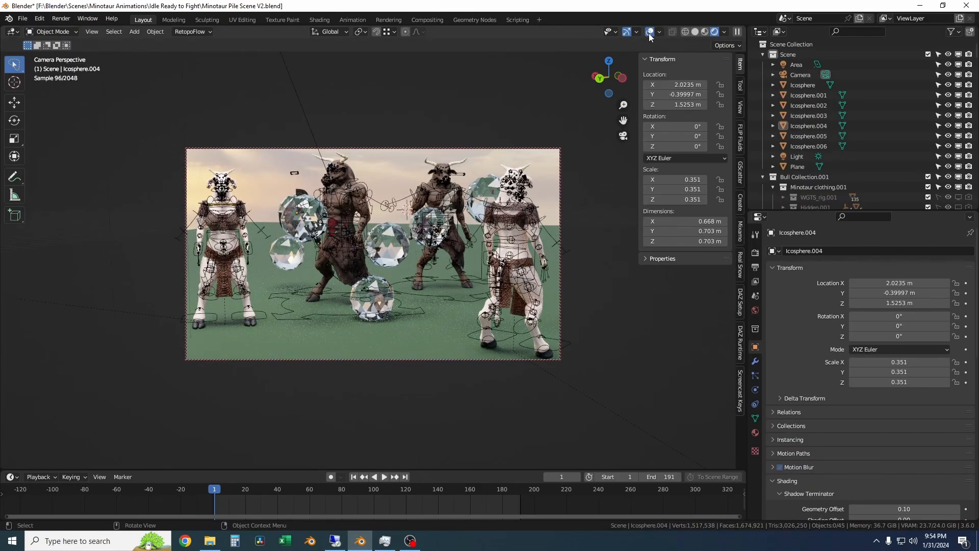
{"action": "left_click", "coordinate": [649, 31]}
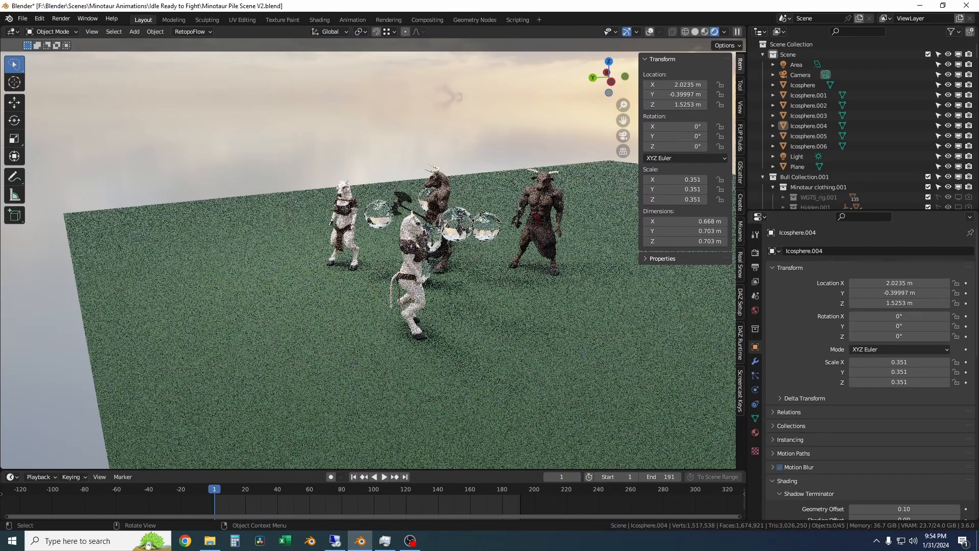
Check the Cycles render devices in Preferences > System, then close the preferences.
{"action": "left_click", "coordinate": [39, 19]}
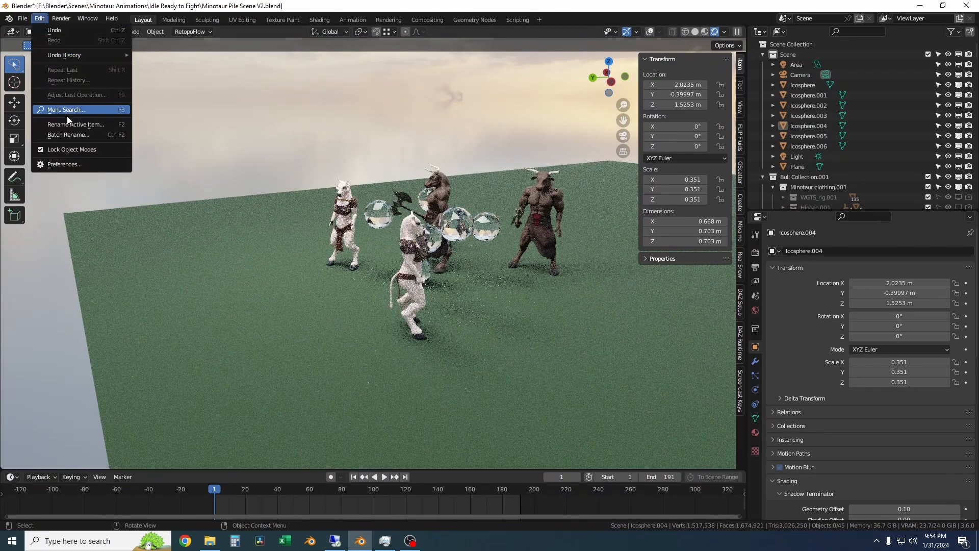
{"action": "left_click", "coordinate": [63, 164]}
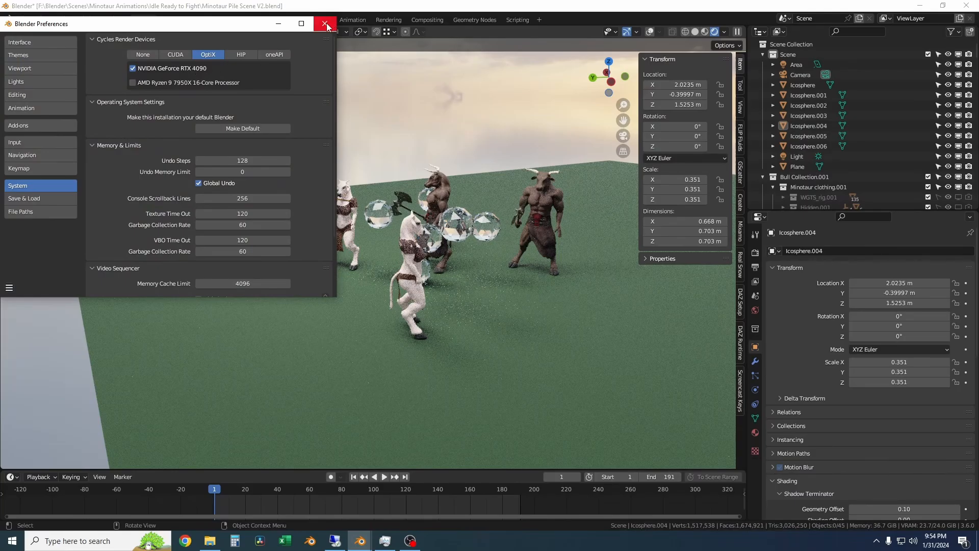
{"action": "left_click", "coordinate": [324, 23]}
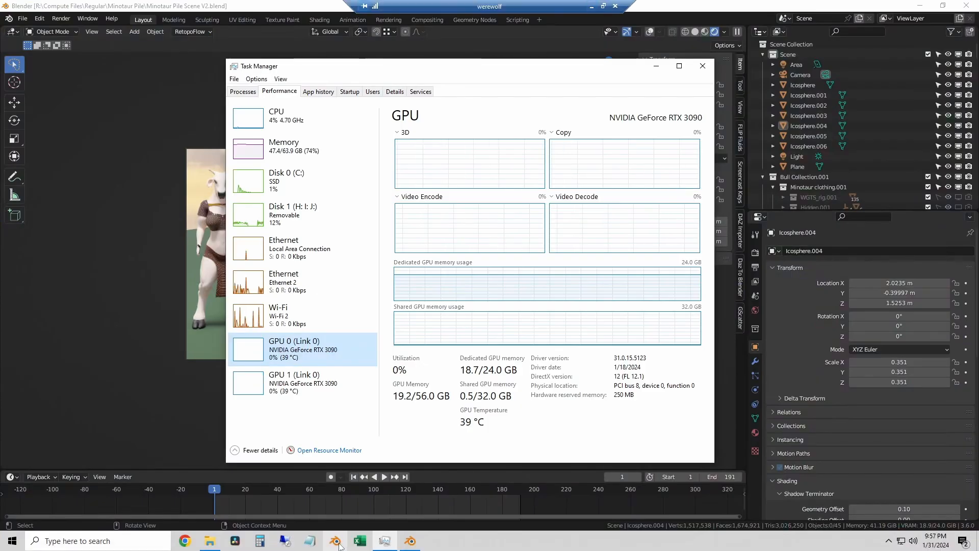
{"action": "mouse_move", "coordinate": [490, 7]}
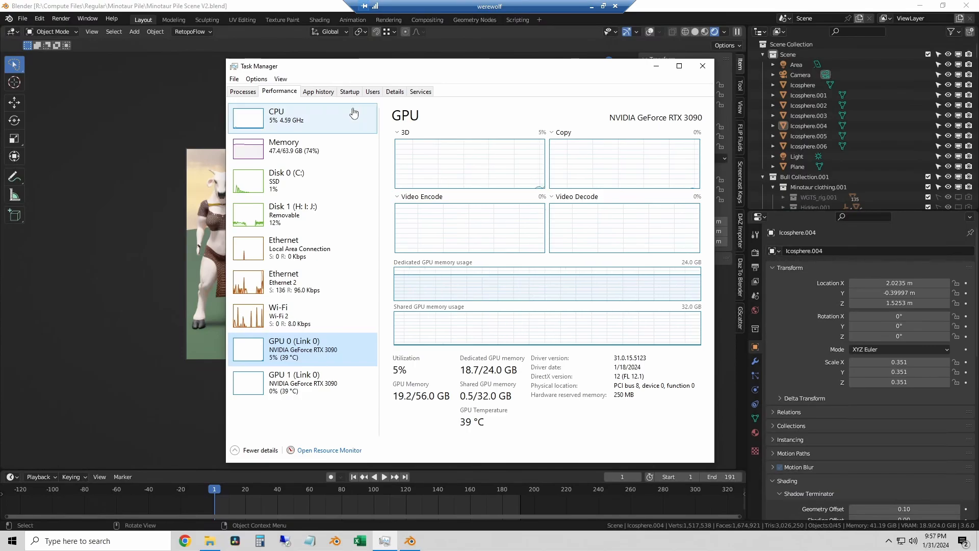
Review the CPU, Memory, and both RTX 3090 GPU pages in Task Manager's Performance tab.
{"action": "left_click", "coordinate": [277, 115]}
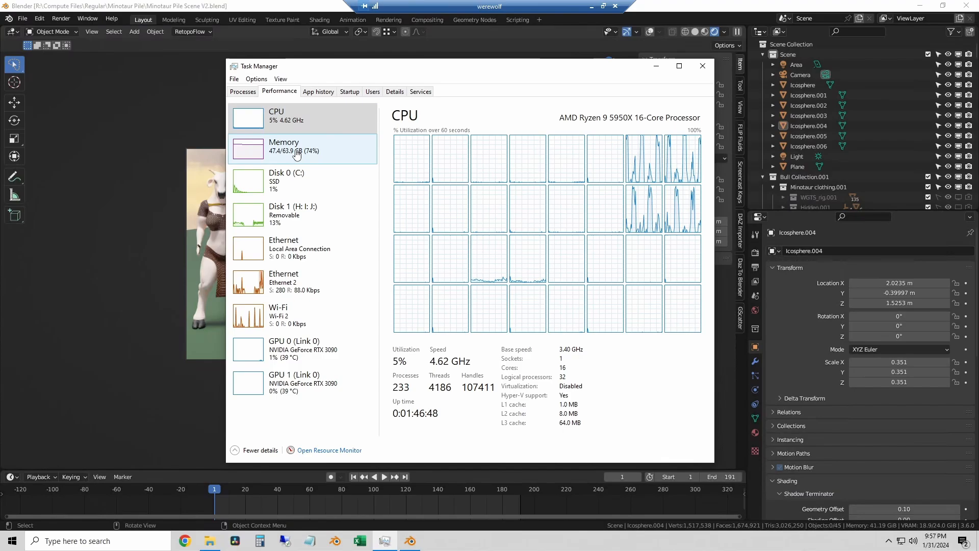
{"action": "left_click", "coordinate": [283, 146]}
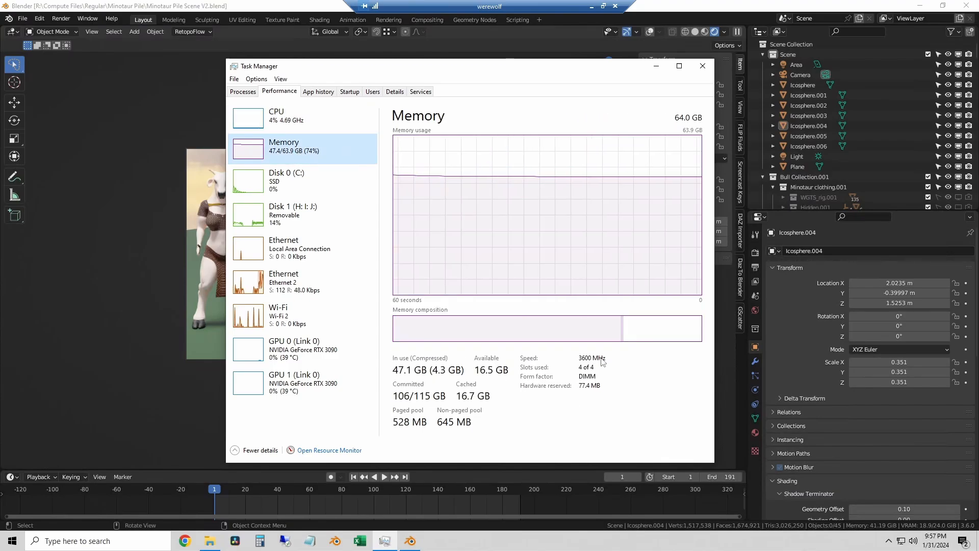
{"action": "left_click", "coordinate": [294, 349]}
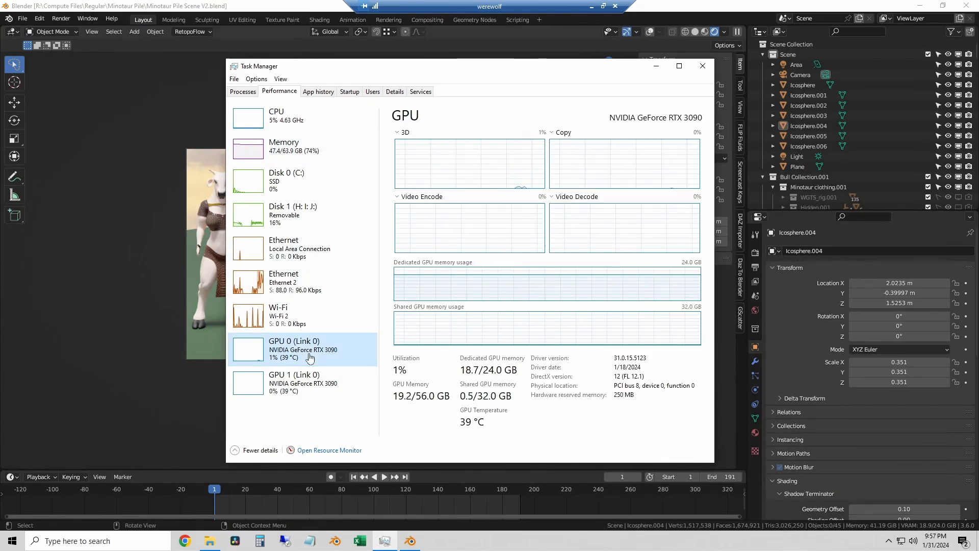
{"action": "mouse_move", "coordinate": [305, 383]}
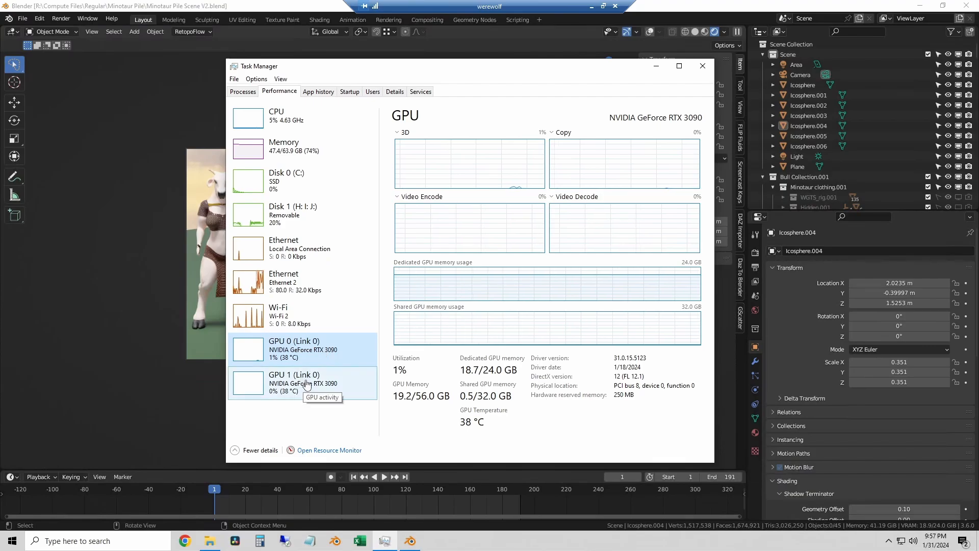
{"action": "left_click", "coordinate": [302, 381]}
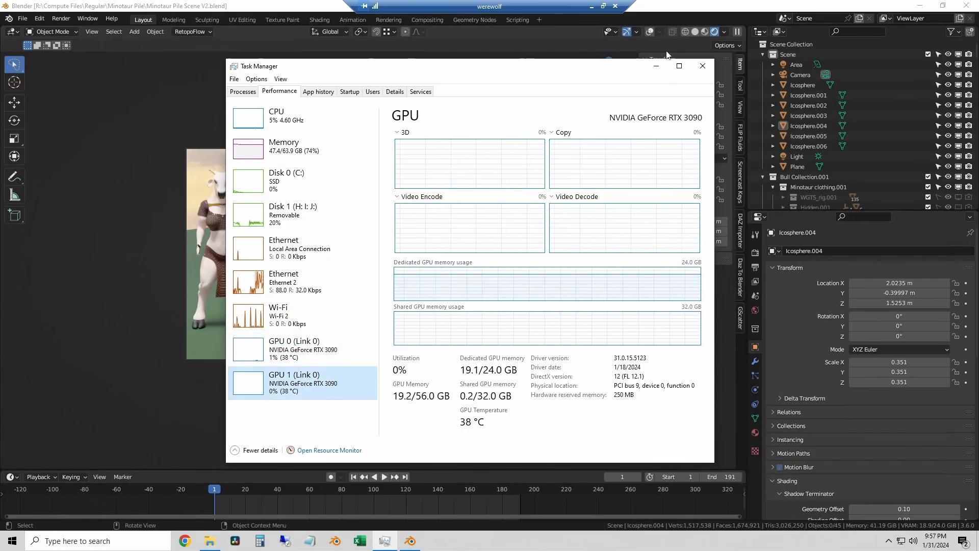
{"action": "mouse_move", "coordinate": [655, 66]}
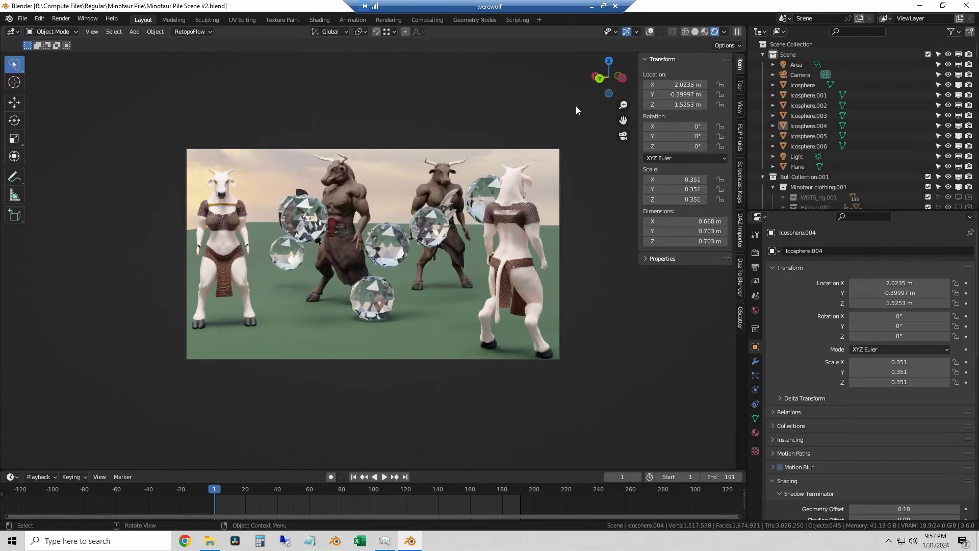
{"action": "mouse_move", "coordinate": [875, 526]}
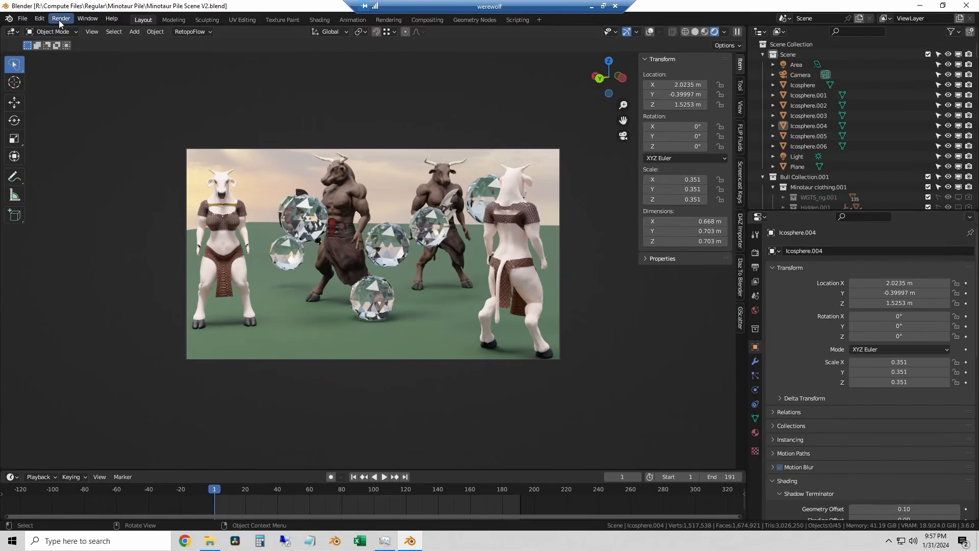
Enable both RTX 3090s for OptiX with memory distributed across devices, then close Preferences.
{"action": "left_click", "coordinate": [38, 18]}
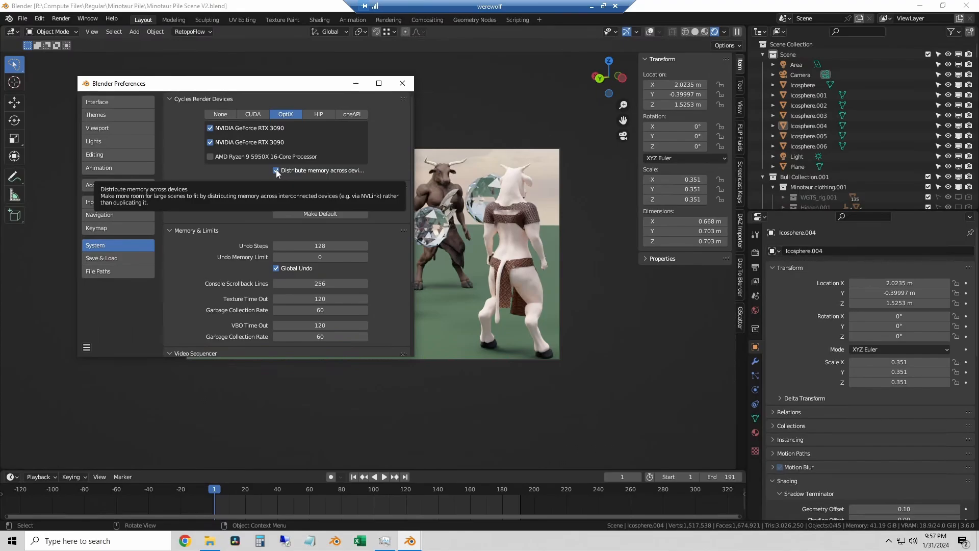
{"action": "mouse_move", "coordinate": [320, 113]}
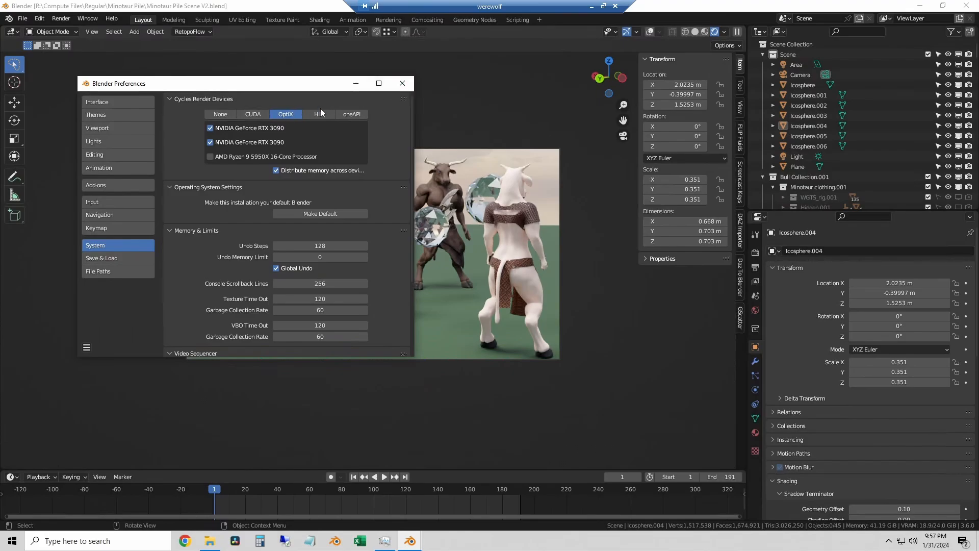
{"action": "left_click", "coordinate": [60, 19]}
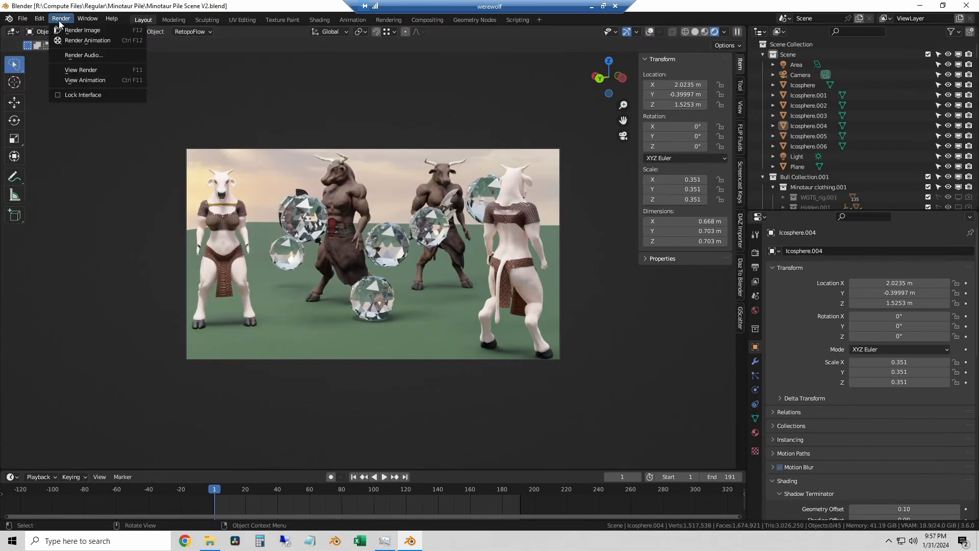
Start a still render of the scene and watch memory usage on Task Manager's Memory page.
{"action": "left_click", "coordinate": [82, 30]}
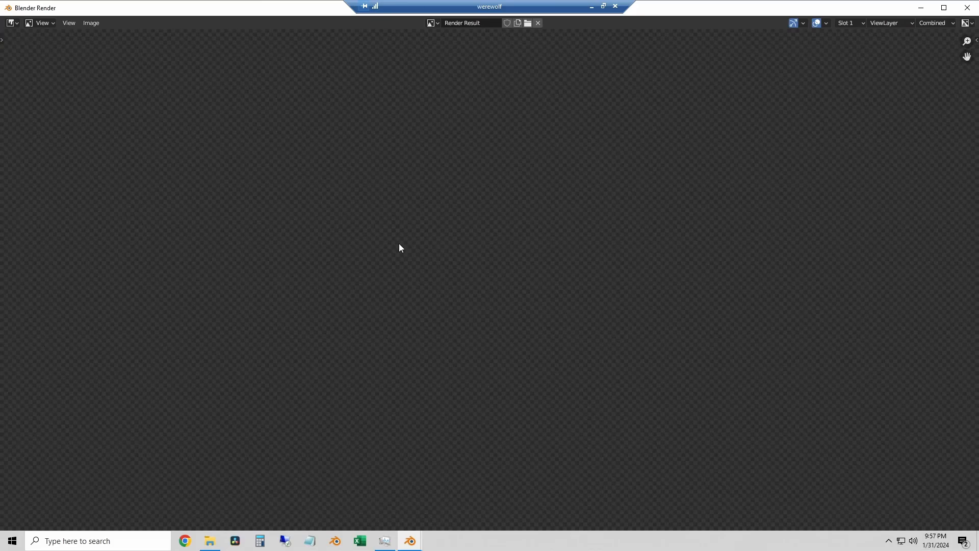
{"action": "mouse_move", "coordinate": [341, 194]}
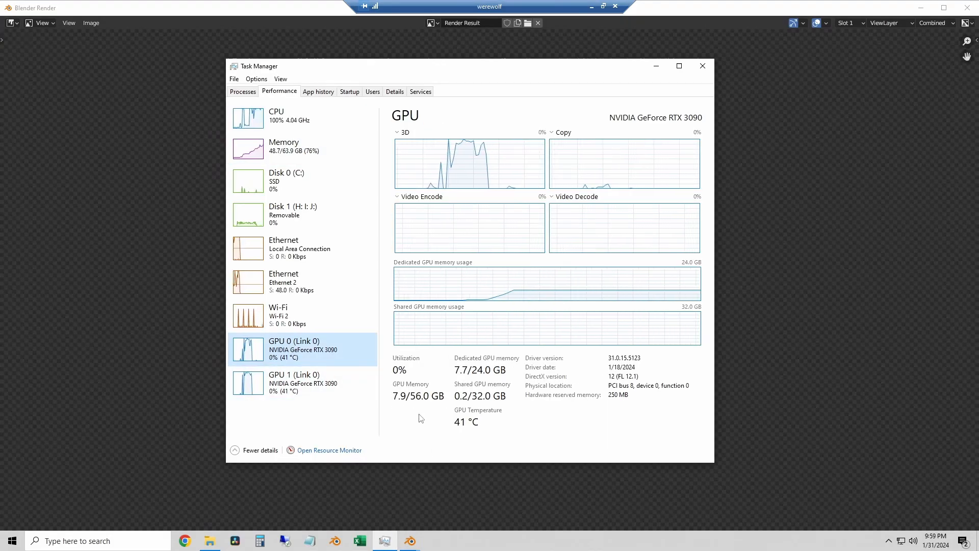
{"action": "left_click", "coordinate": [285, 146]}
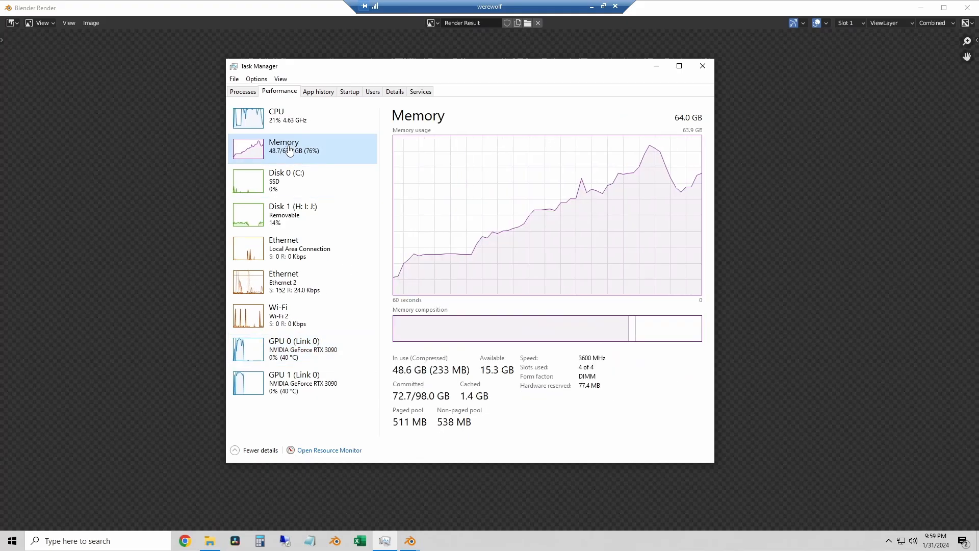